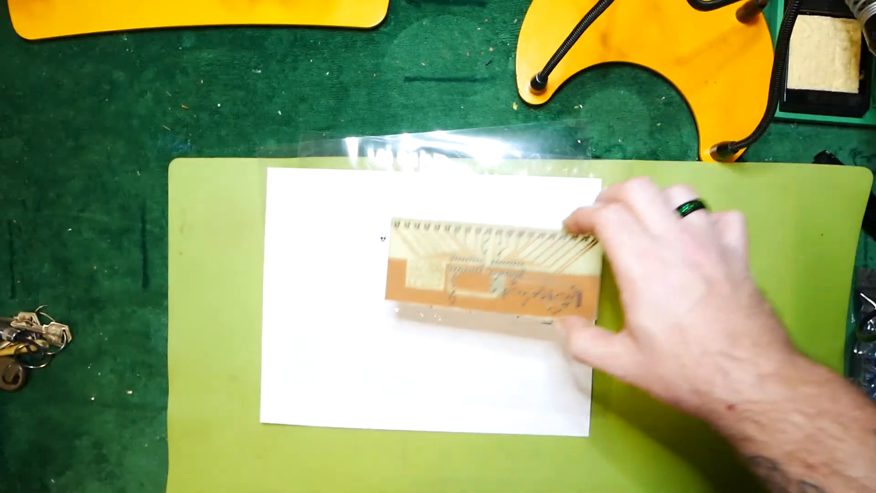
drag(492, 268, 463, 313)
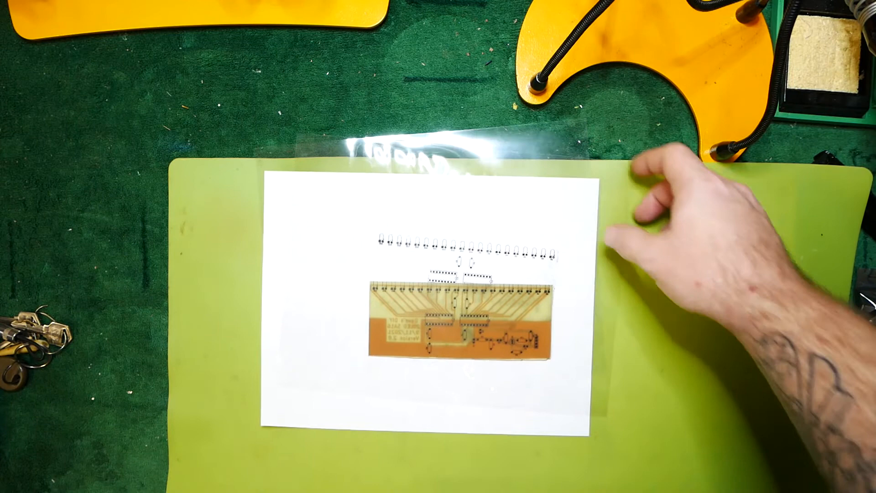